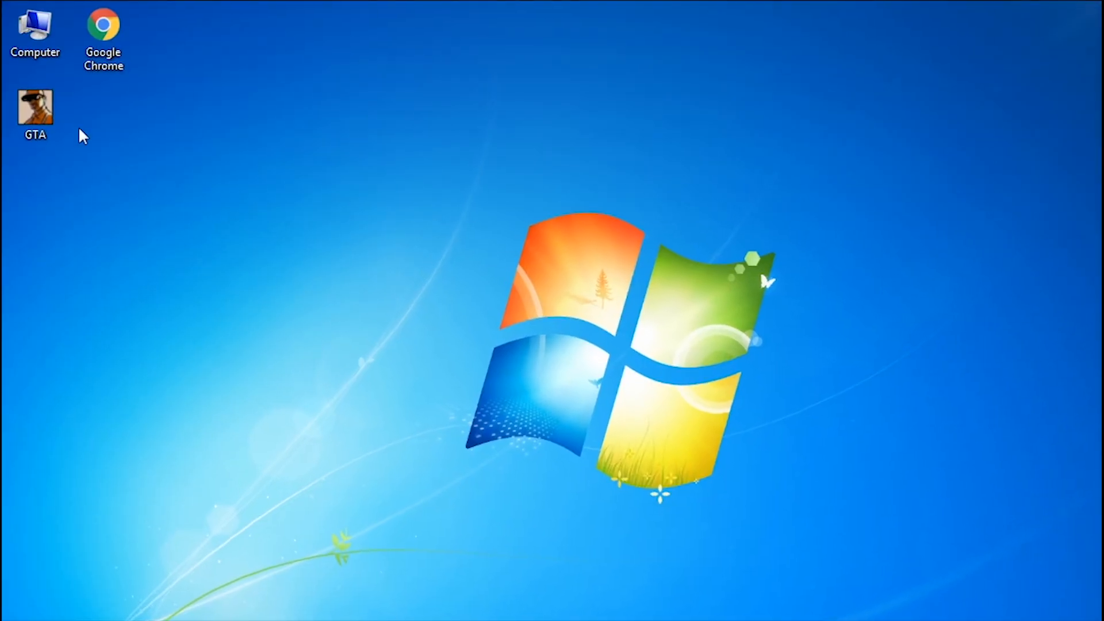
- Launch GTA San Andreas, fly the jetpack over the city, then drive the pickup
double_click(34, 105)
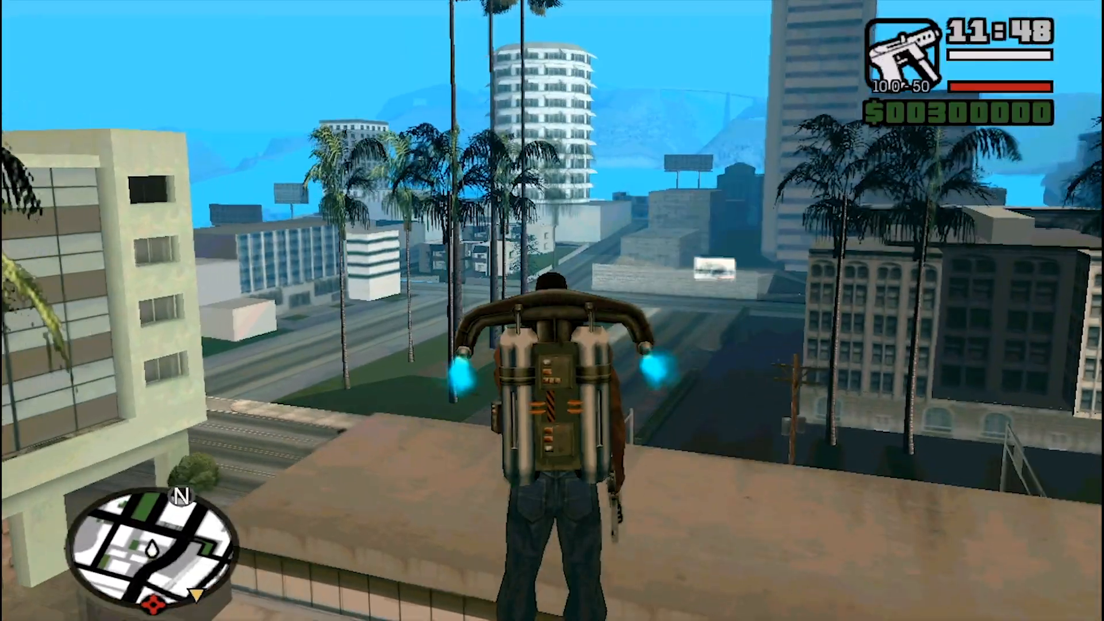
key("w")
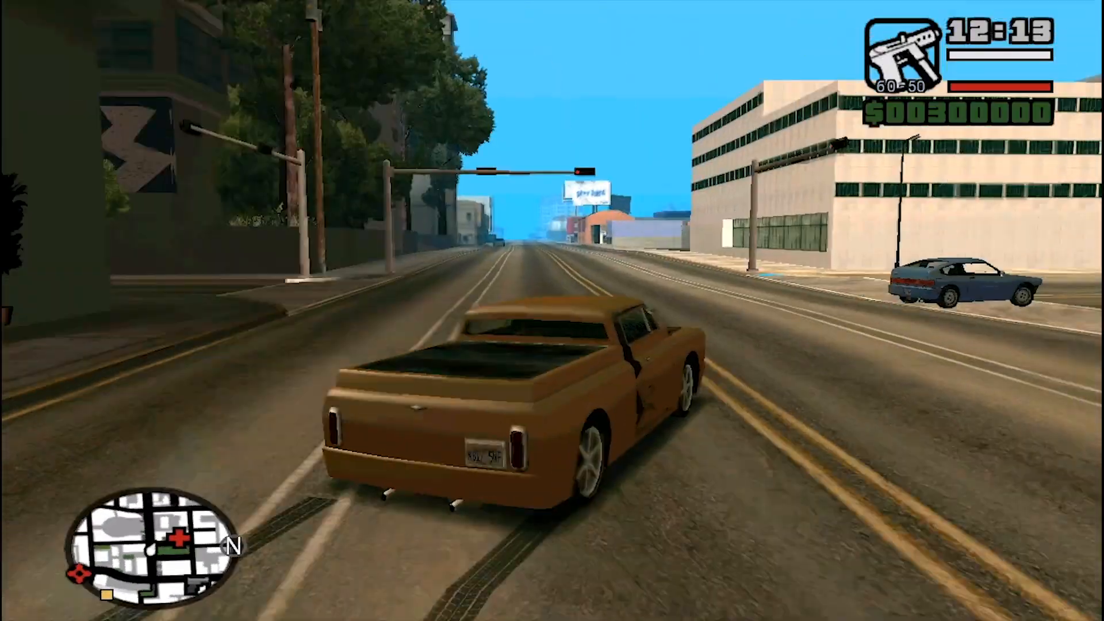
key("w")
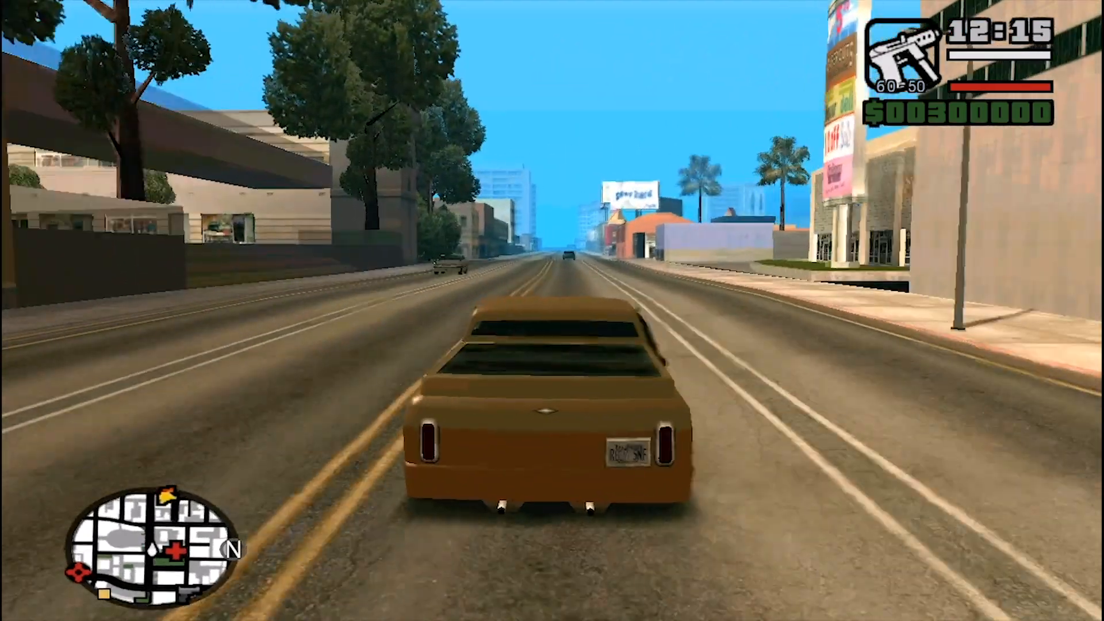
key("w")
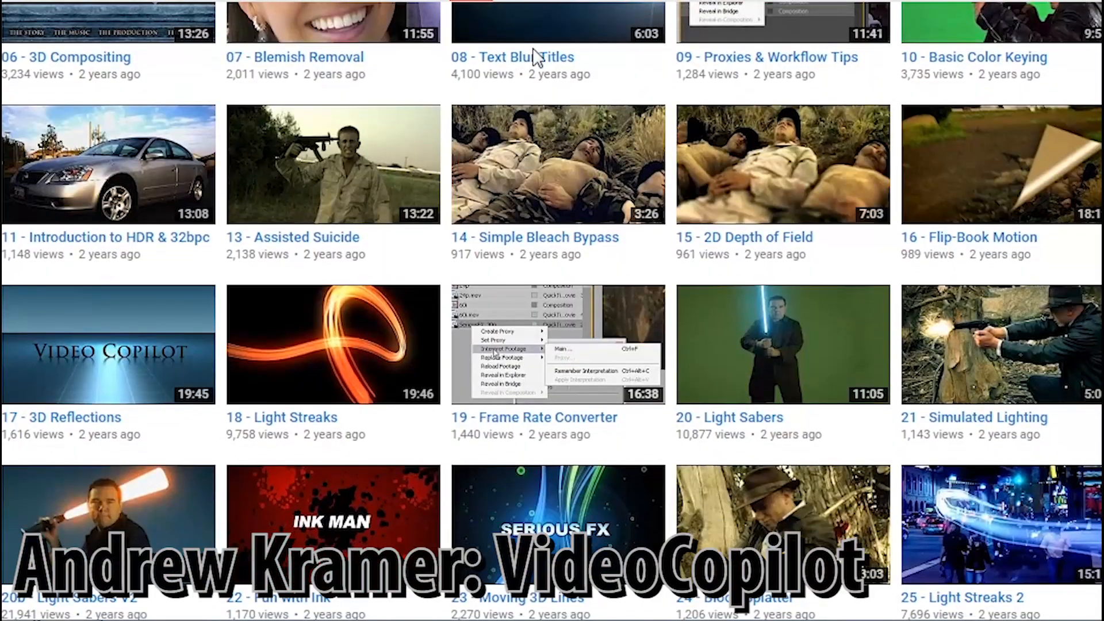
mouse_move(349, 151)
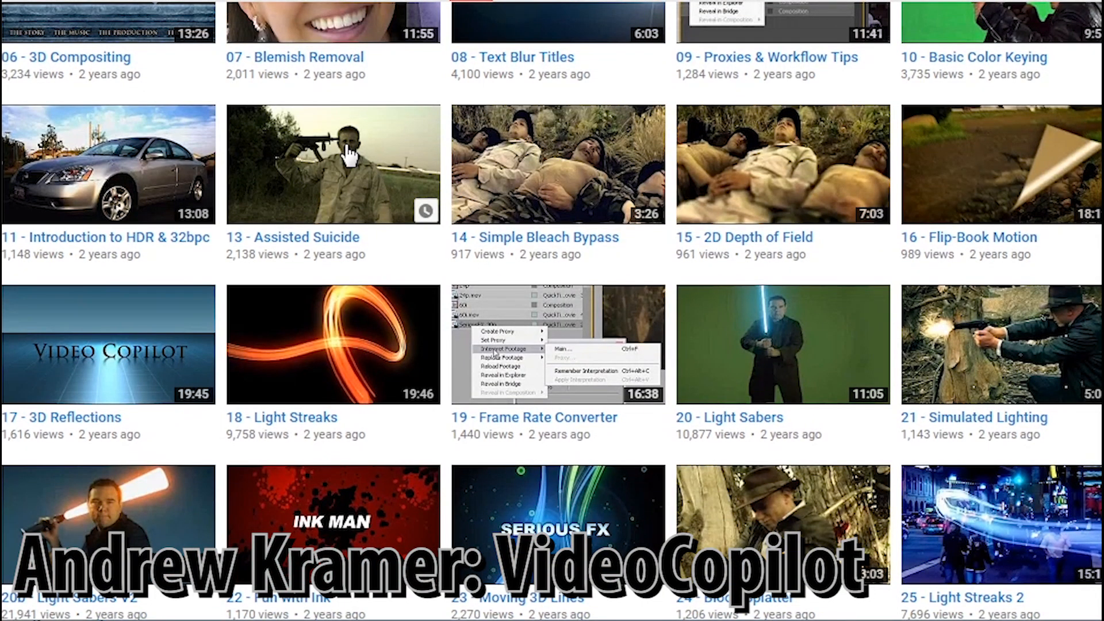
- Play the '50 - Skin Displacement' tutorial from the VideoCopilot list and seek ahead
left_click(333, 163)
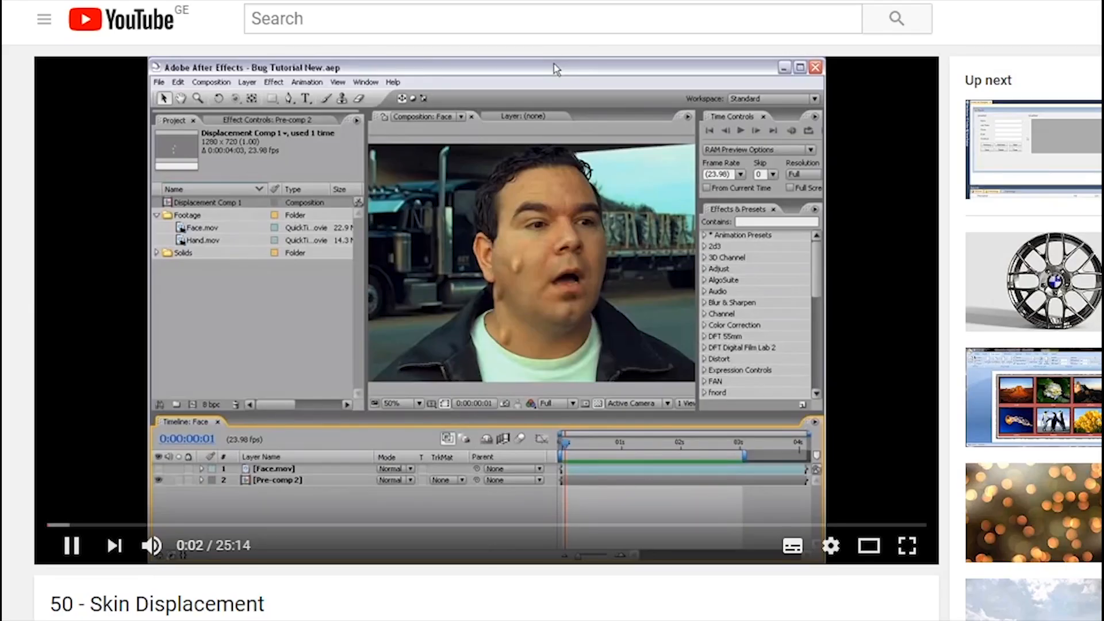
mouse_move(82, 336)
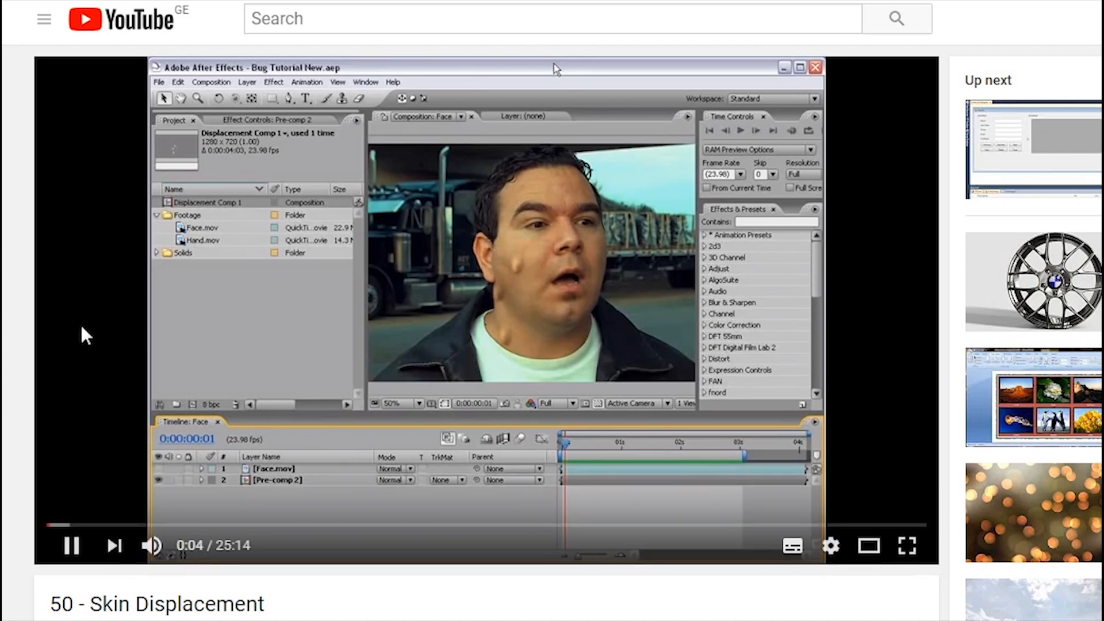
mouse_move(7, 464)
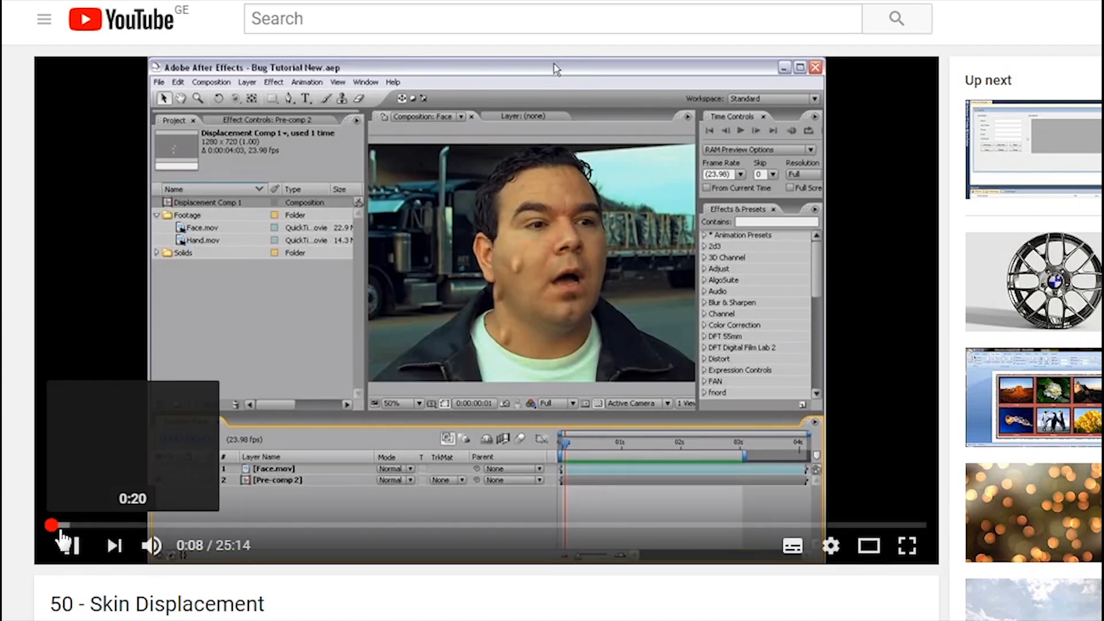
left_click(906, 545)
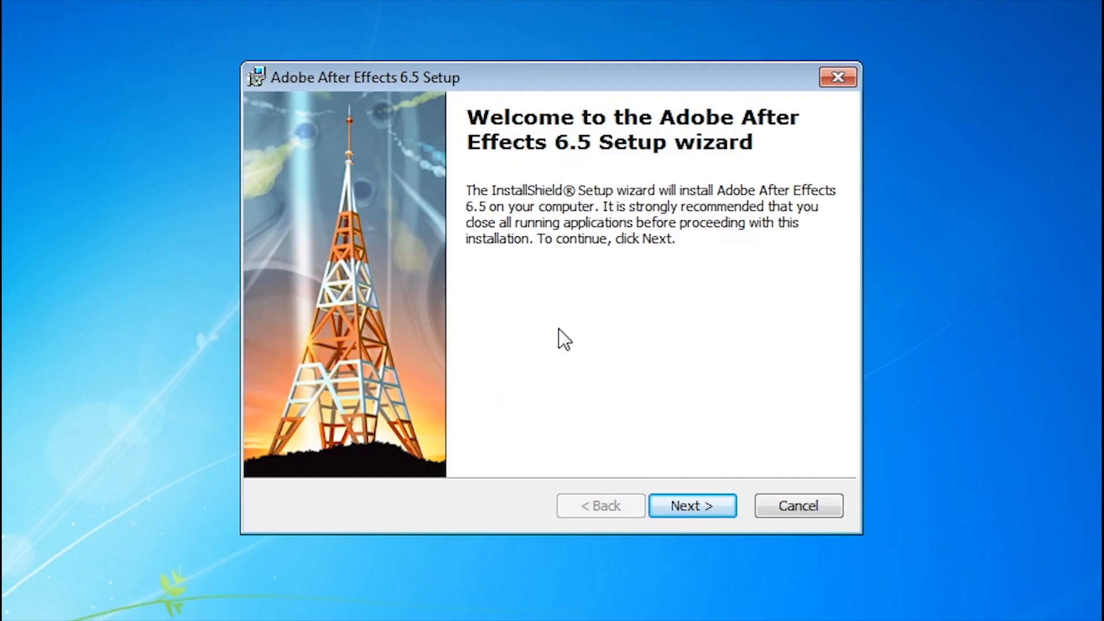
- Advance the After Effects 6.5 installer past the welcome page to US English licensing
left_click(691, 505)
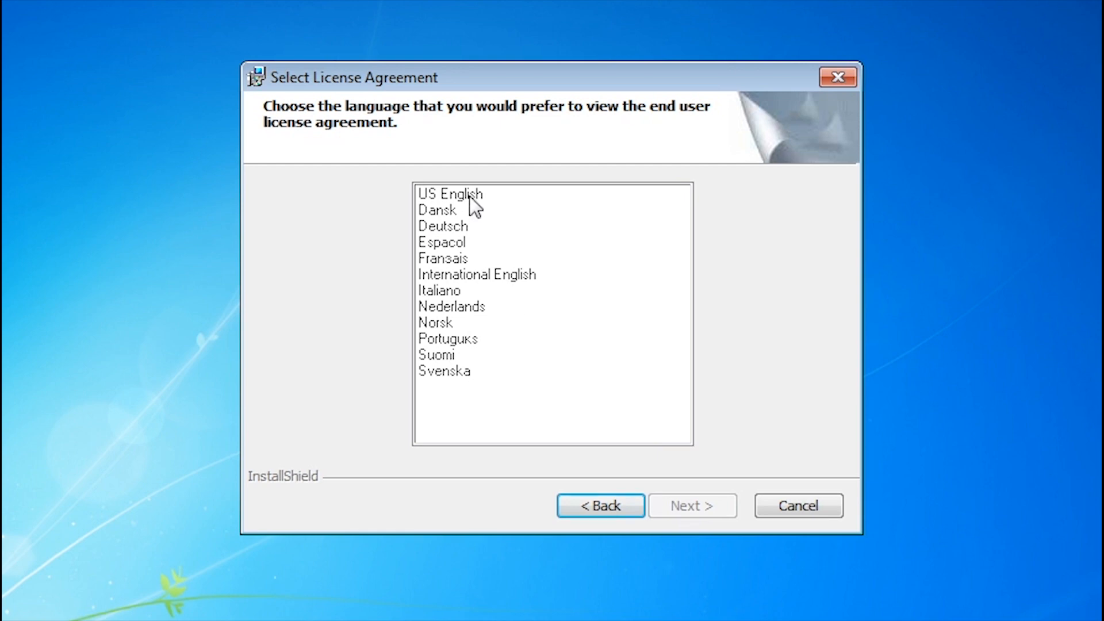
left_click(691, 506)
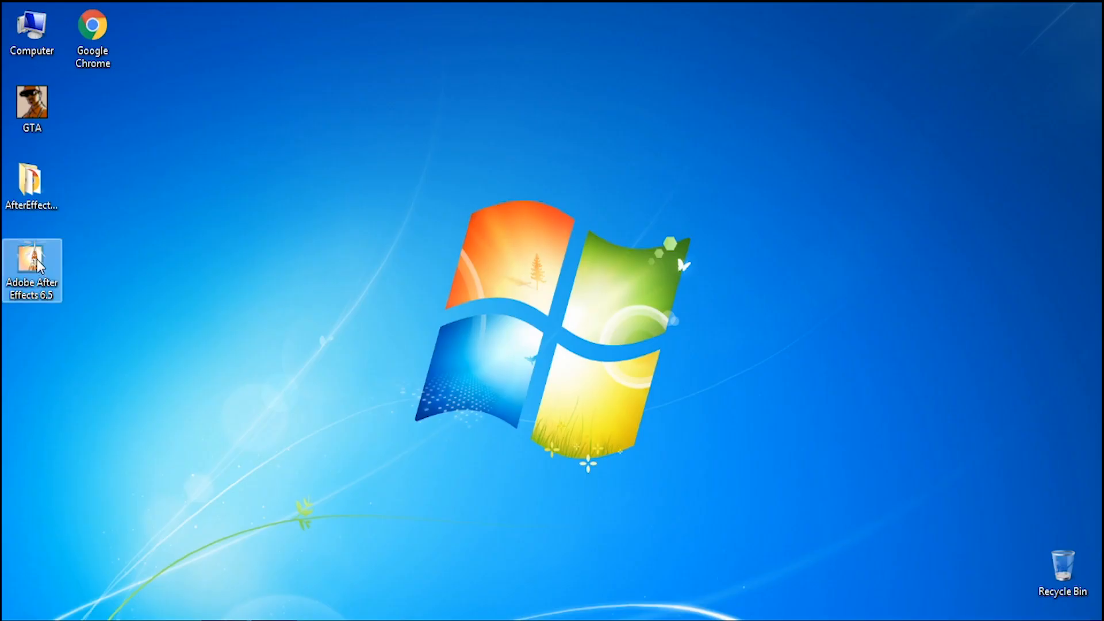
- Launch After Effects 6.5 and create Comp 1 at 320×240, 30 fps, 10 seconds
double_click(31, 261)
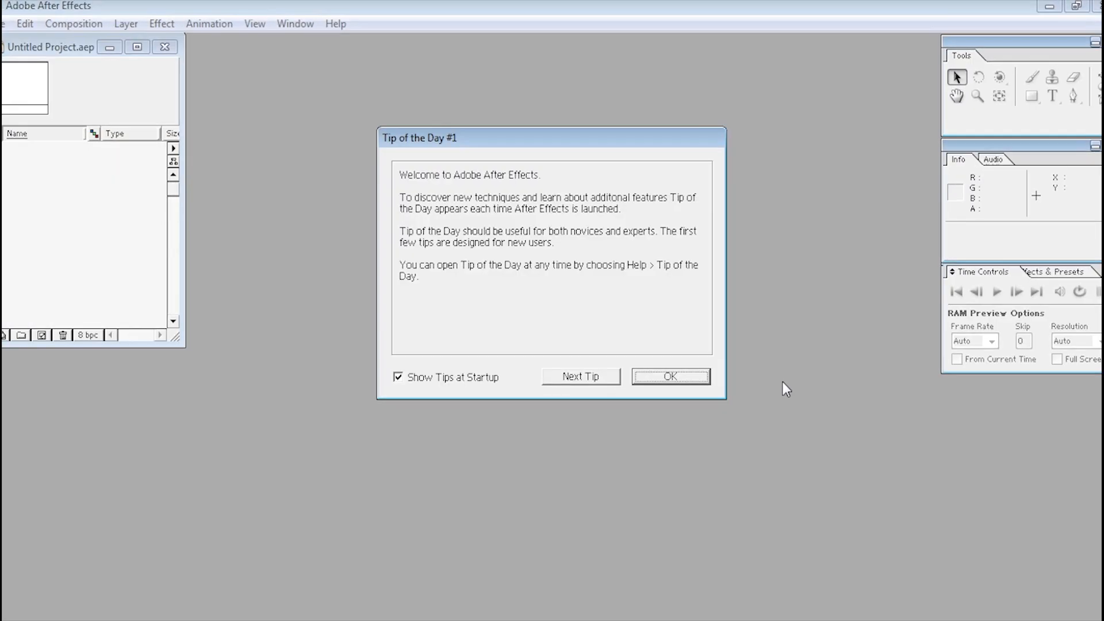
left_click(669, 376)
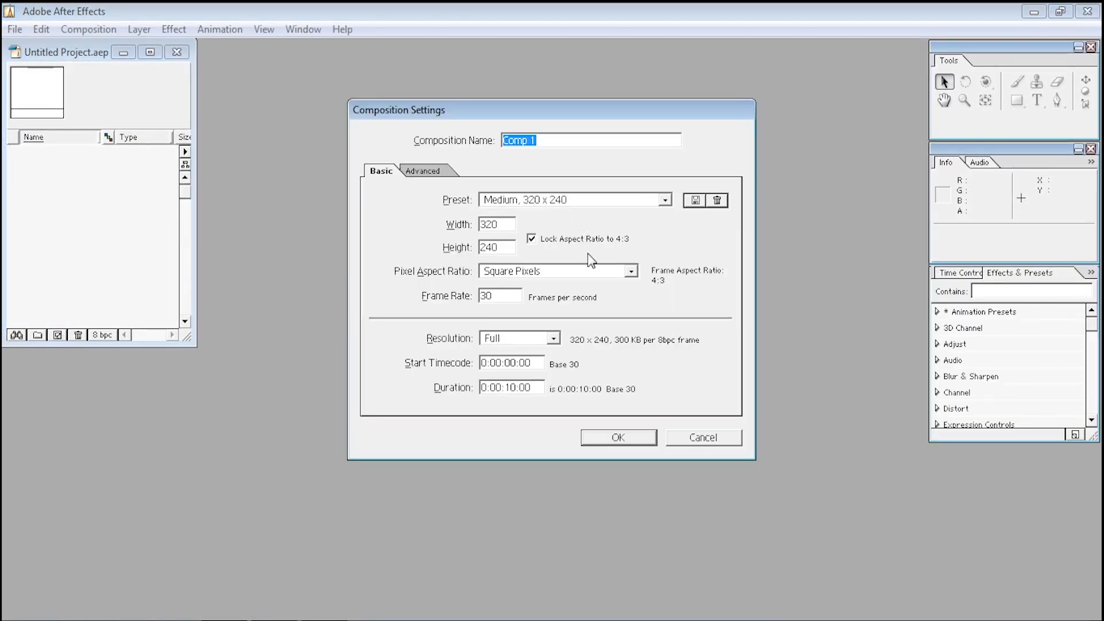
left_click(617, 437)
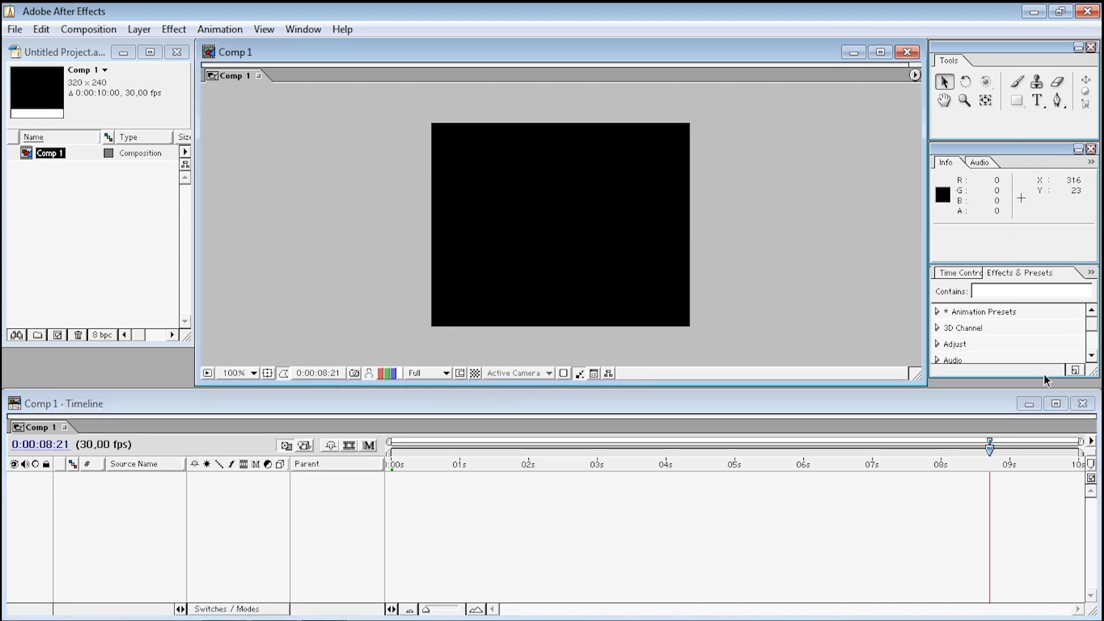
mouse_move(6, 248)
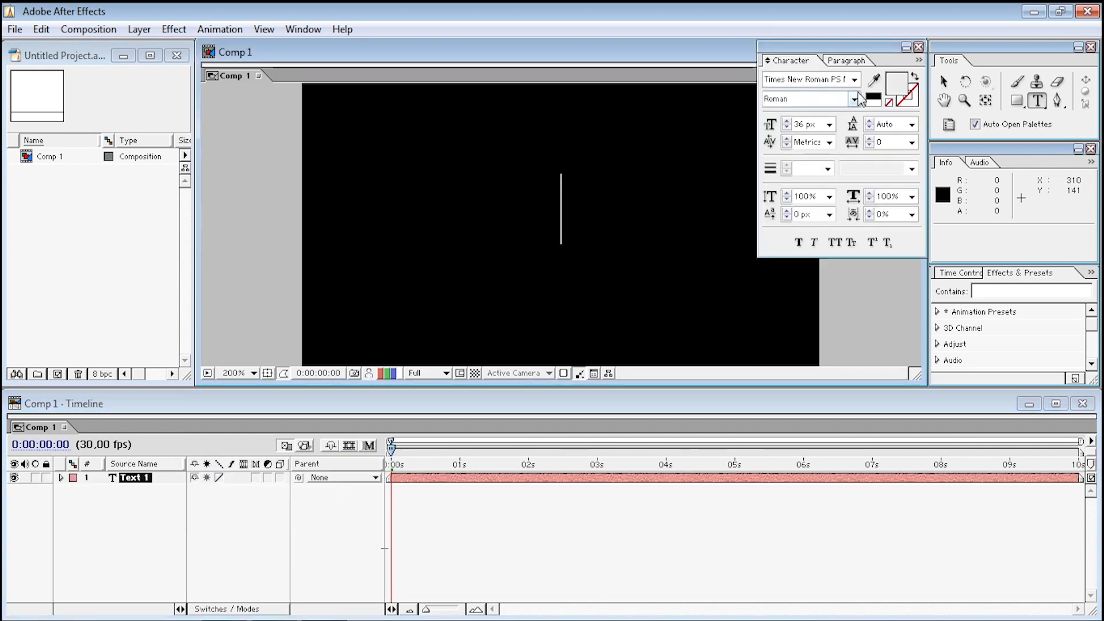
- Type TEXT and apply the Brush Strokes effect from the Effect menu
type("TEXT")
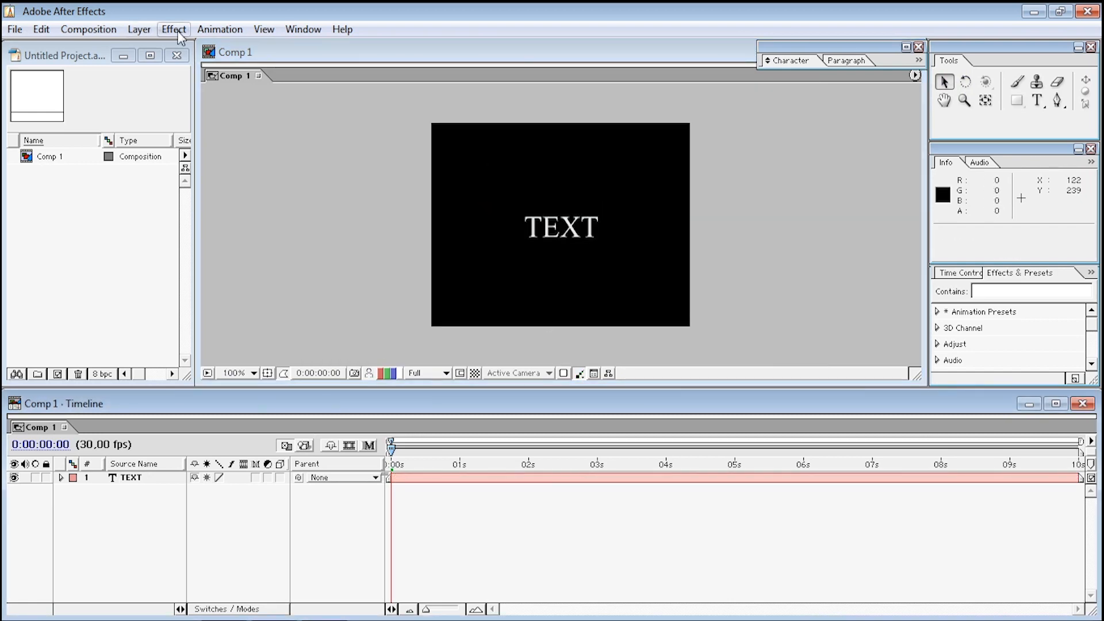
left_click(172, 29)
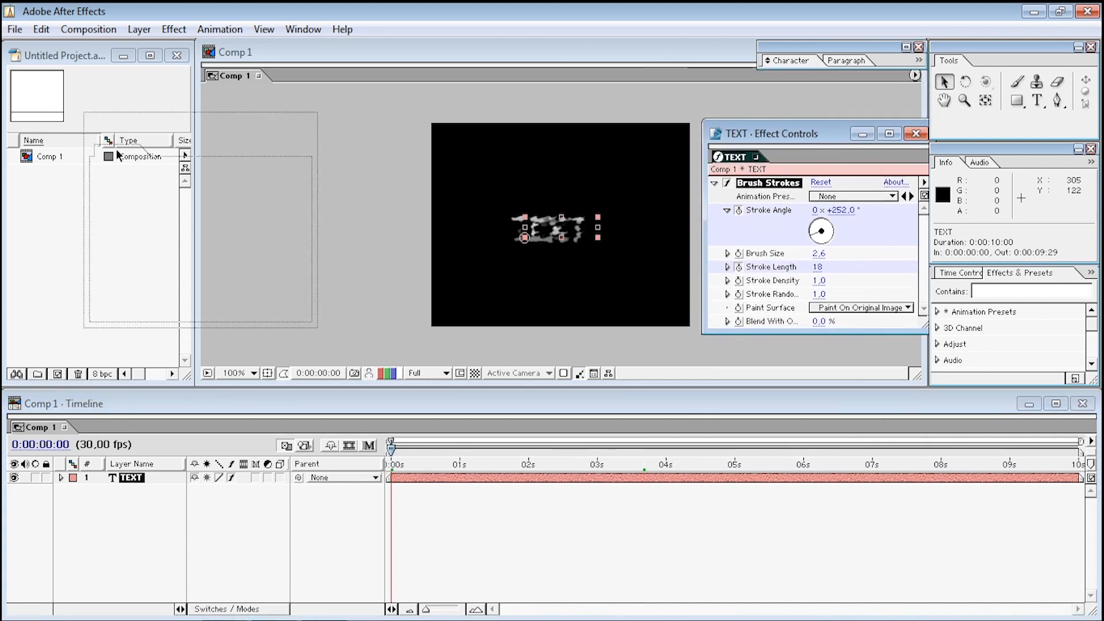
left_click(916, 133)
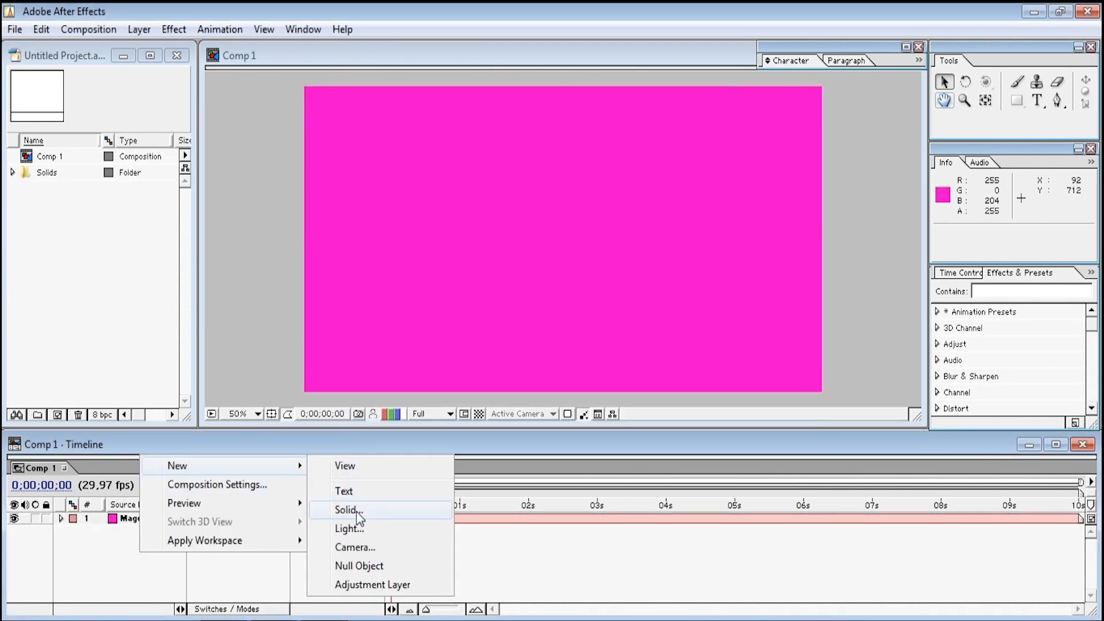
- Add a cyan solid and a red Lazaryan text layer, then select the cyan solid
left_click(345, 510)
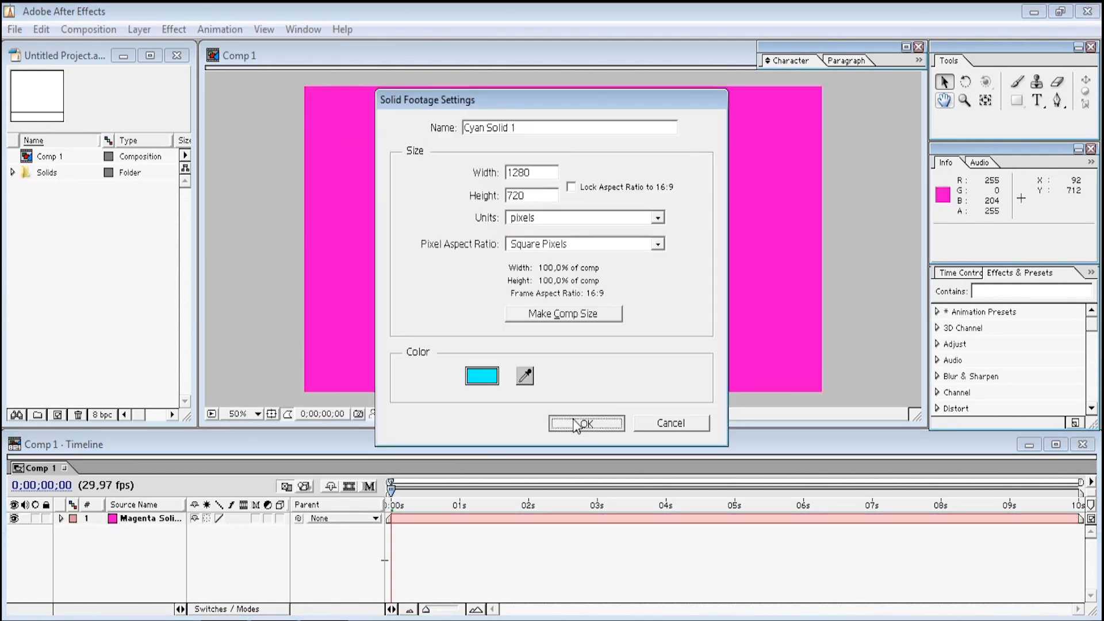
left_click(586, 423)
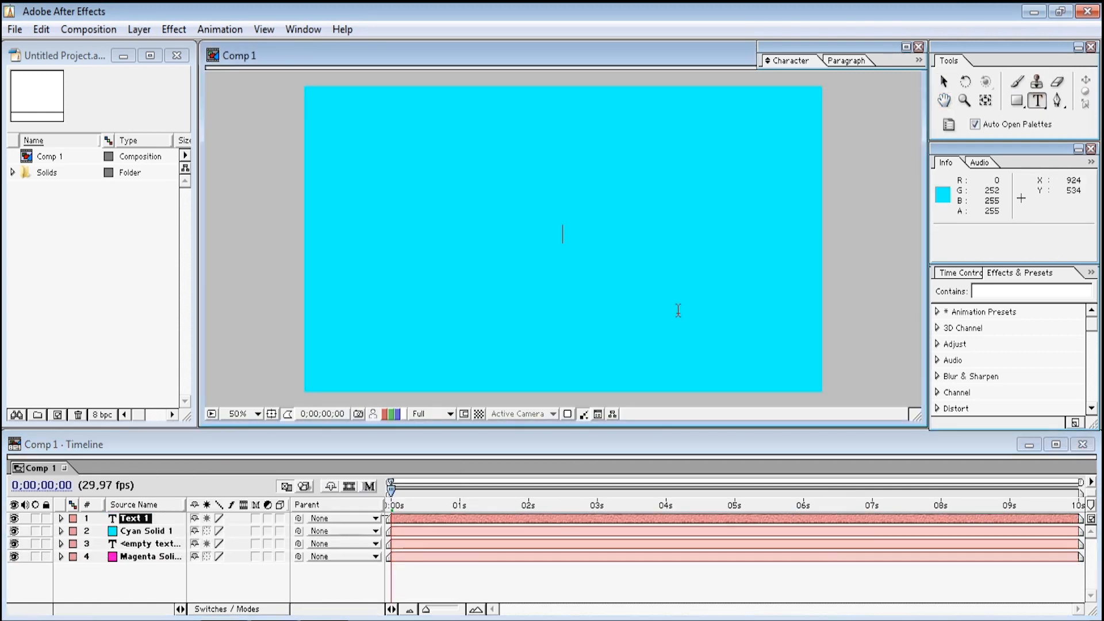
type("LA")
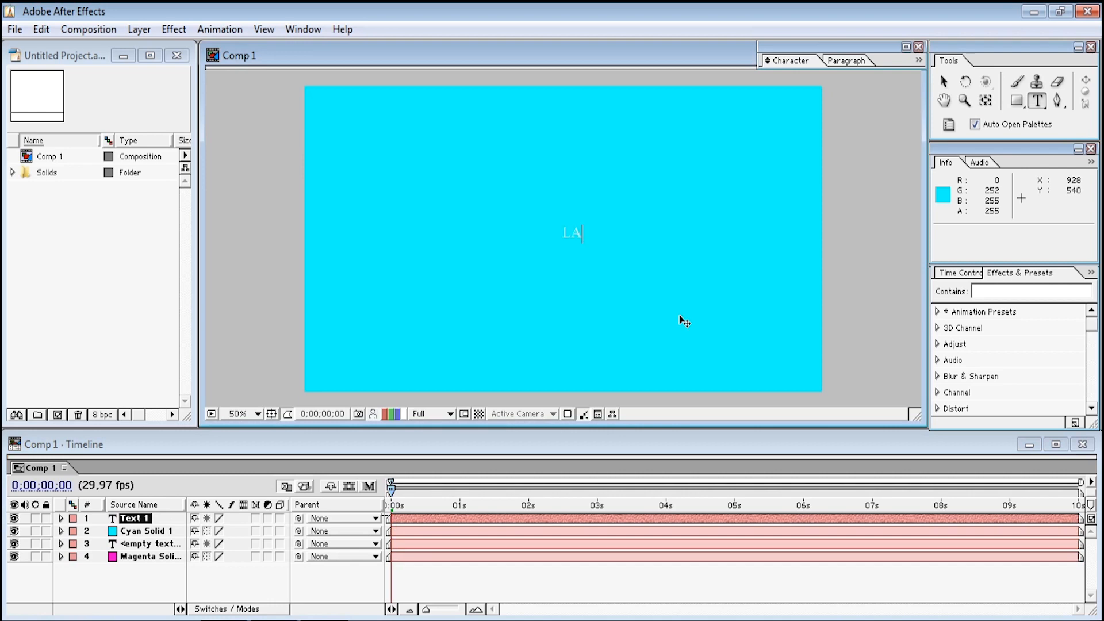
type("ARYAn")
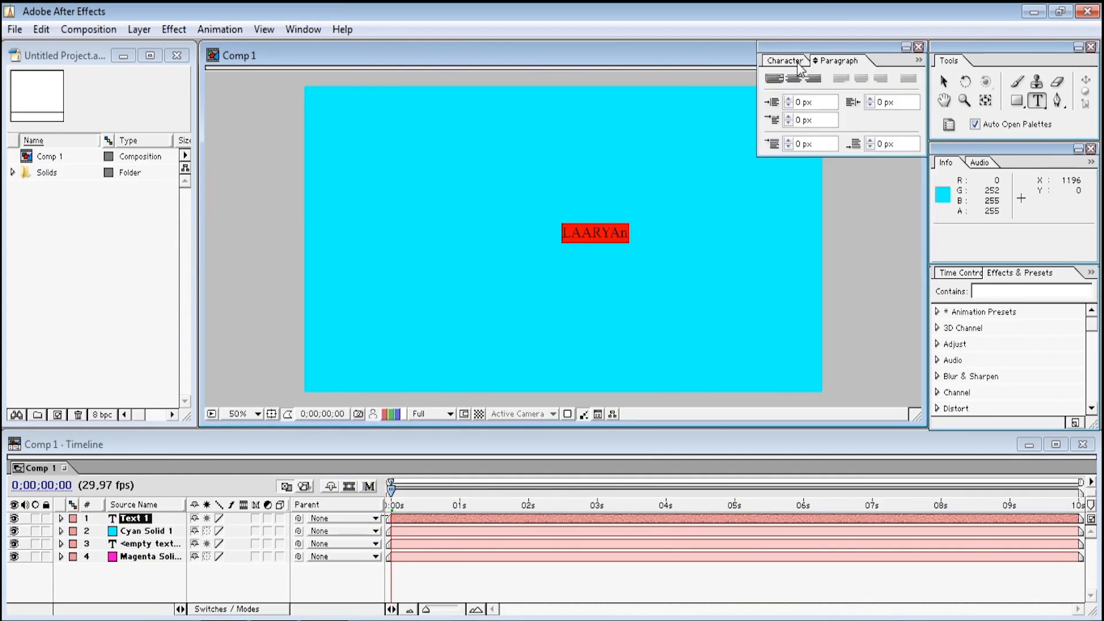
left_click(788, 61)
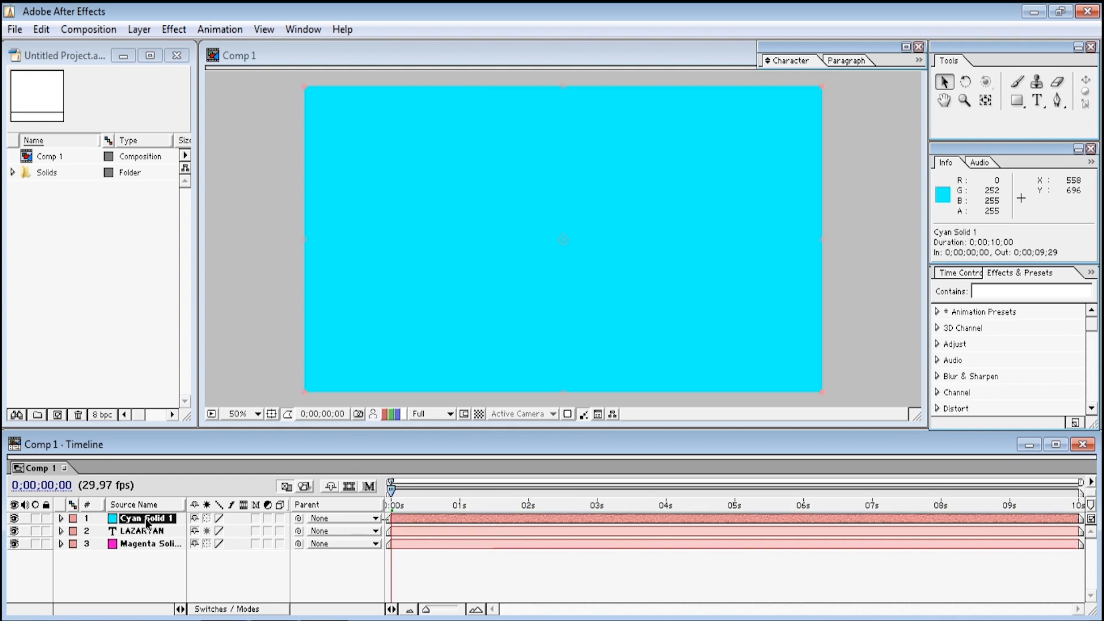
key("End")
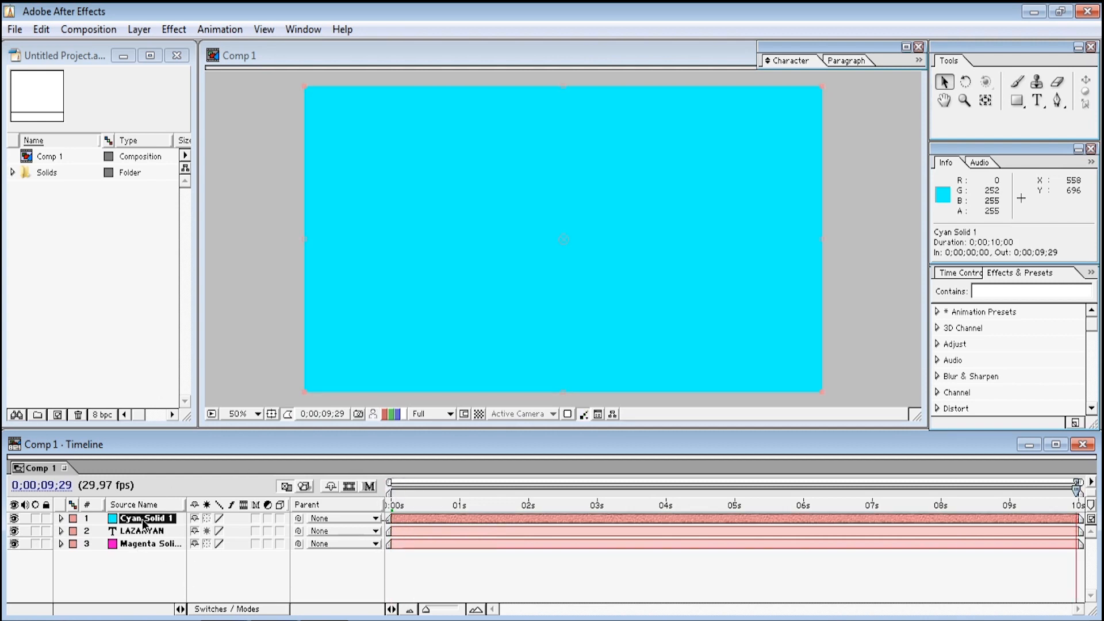
left_click(61, 518)
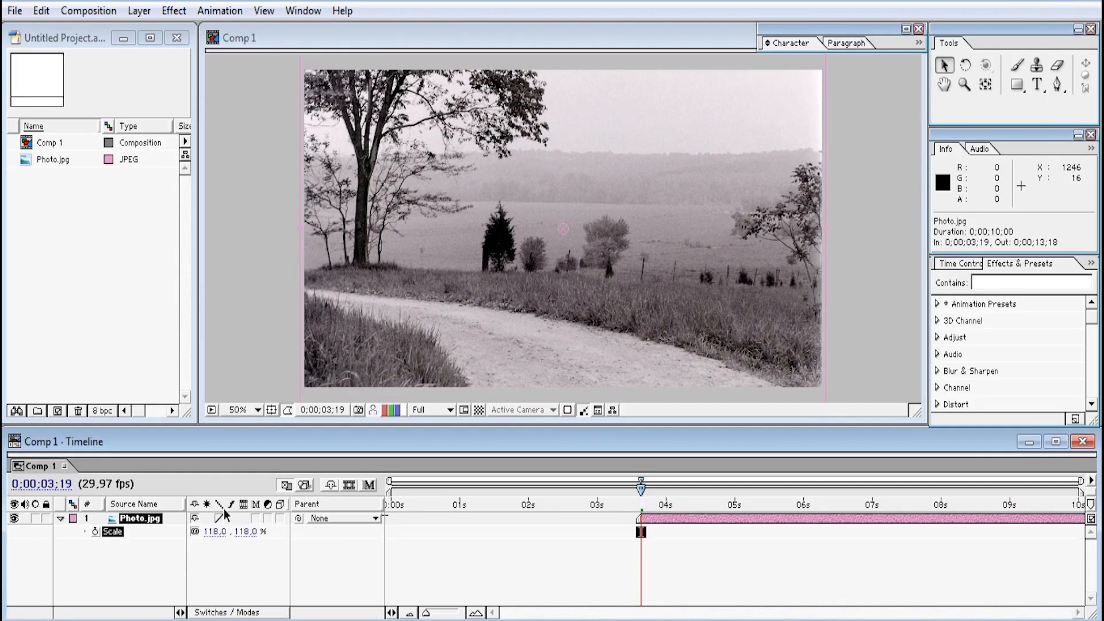
- Apply the Curves effect to the photo and adjust its Blue channel curve
type("curves")
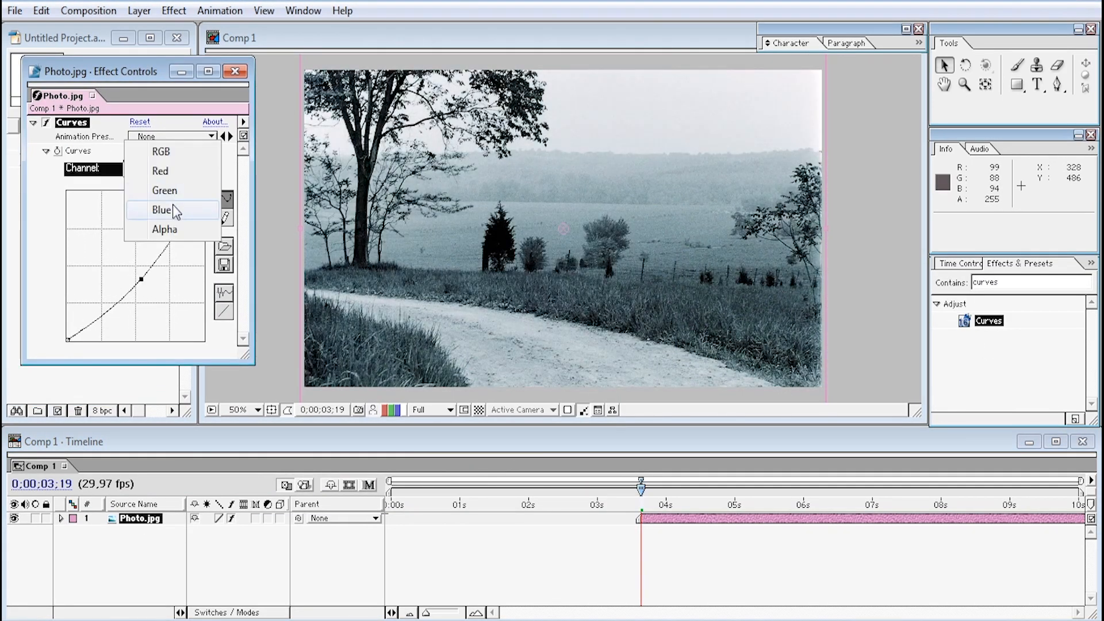
left_click(164, 191)
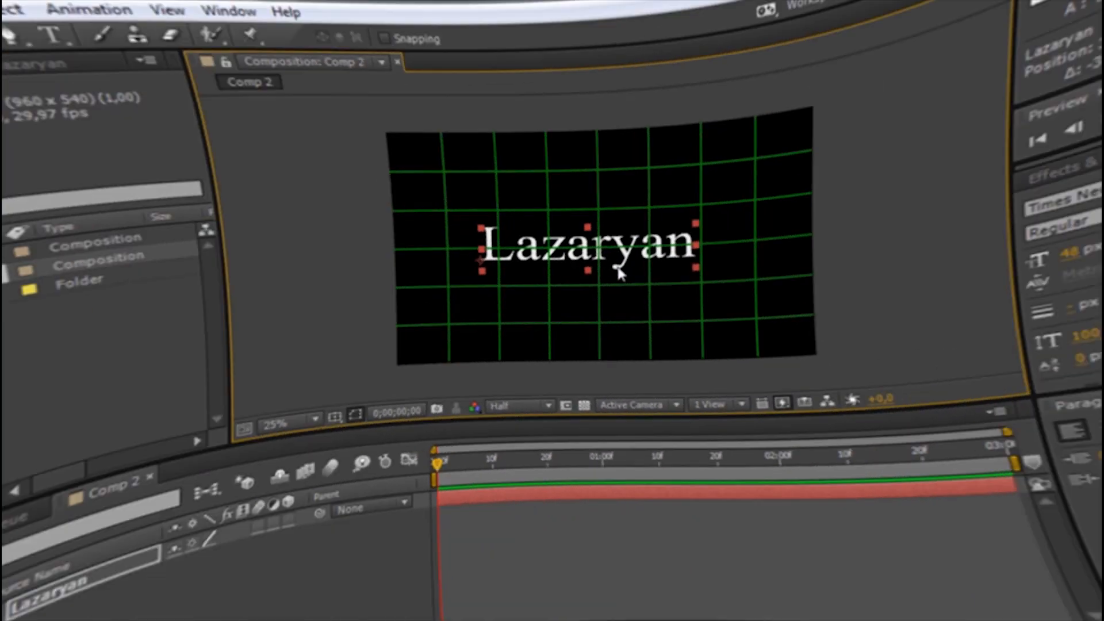
- Add a 4-Color Gradient generator and place mask points over the NAME letters
left_click(164, 34)
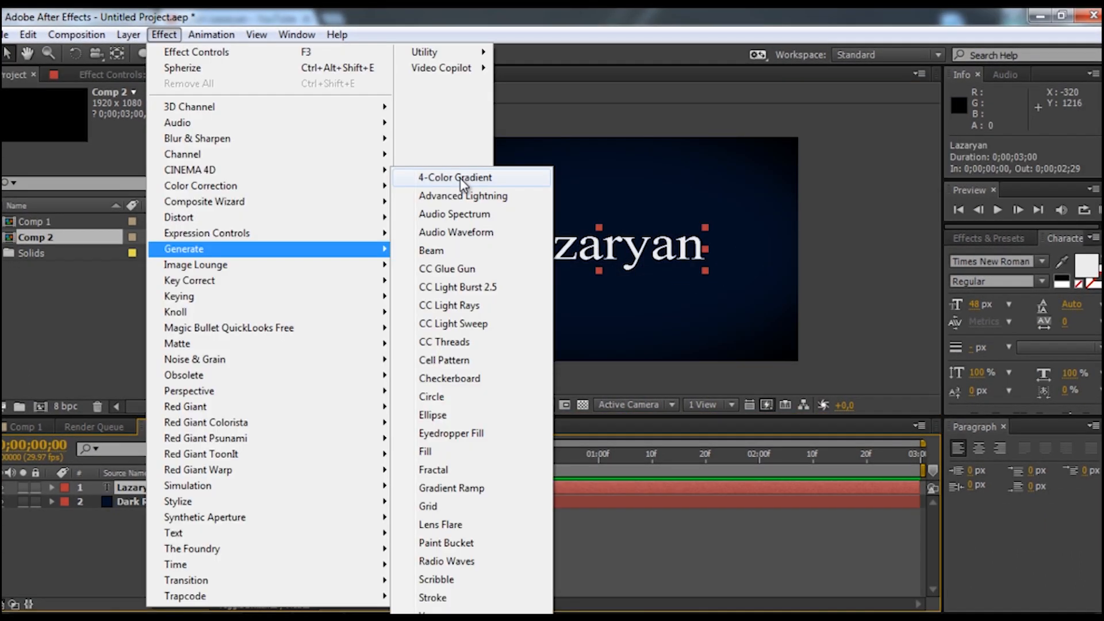
left_click(455, 177)
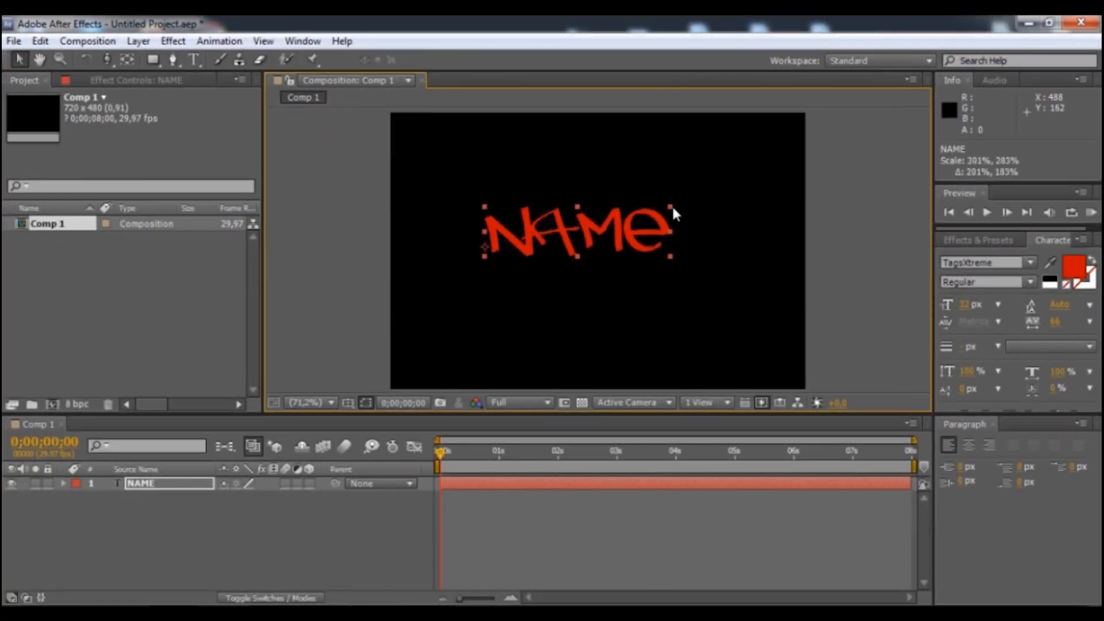
left_click(150, 59)
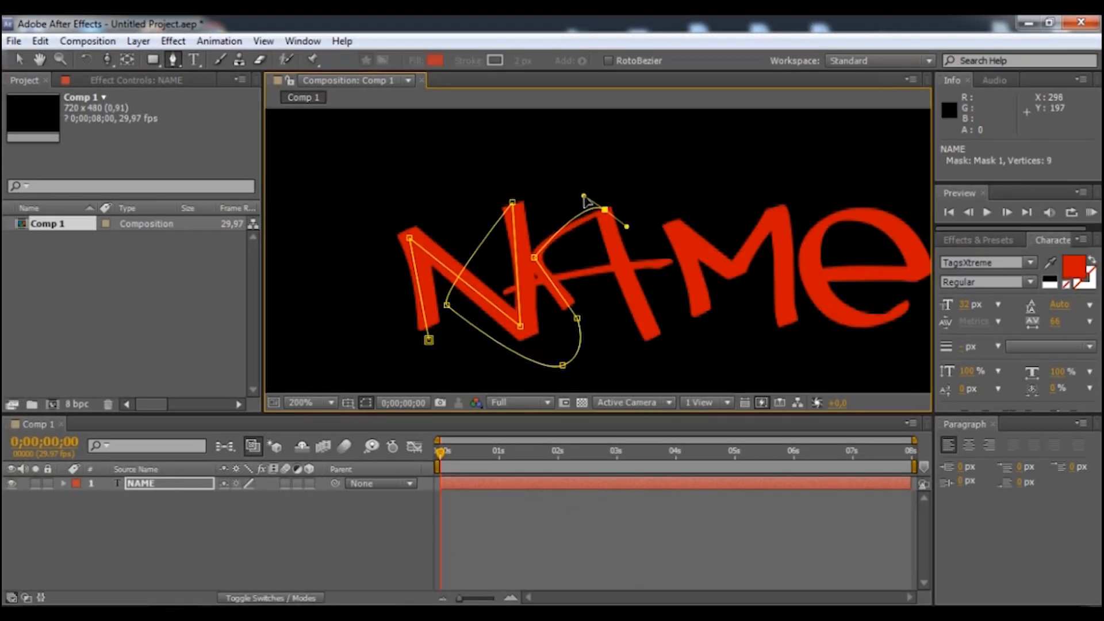